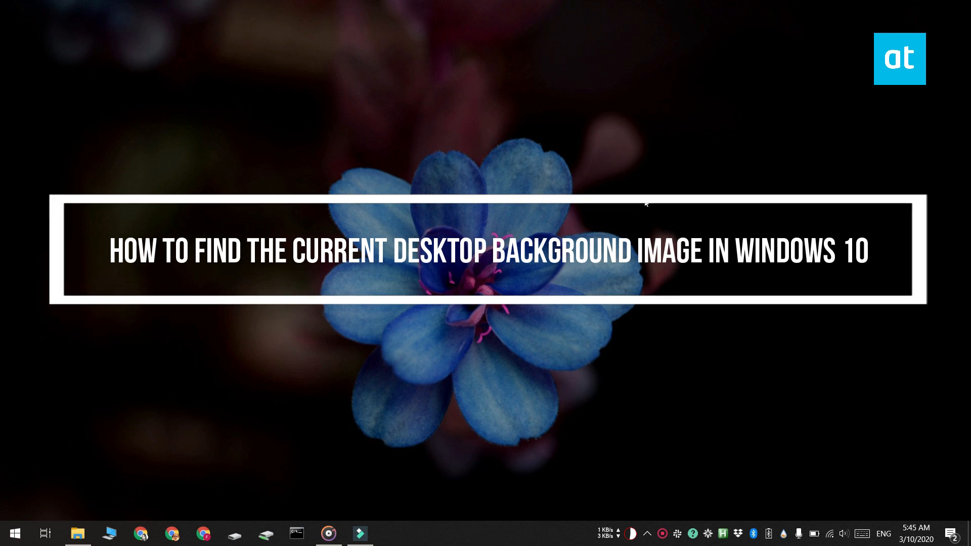
mouse_move(518, 322)
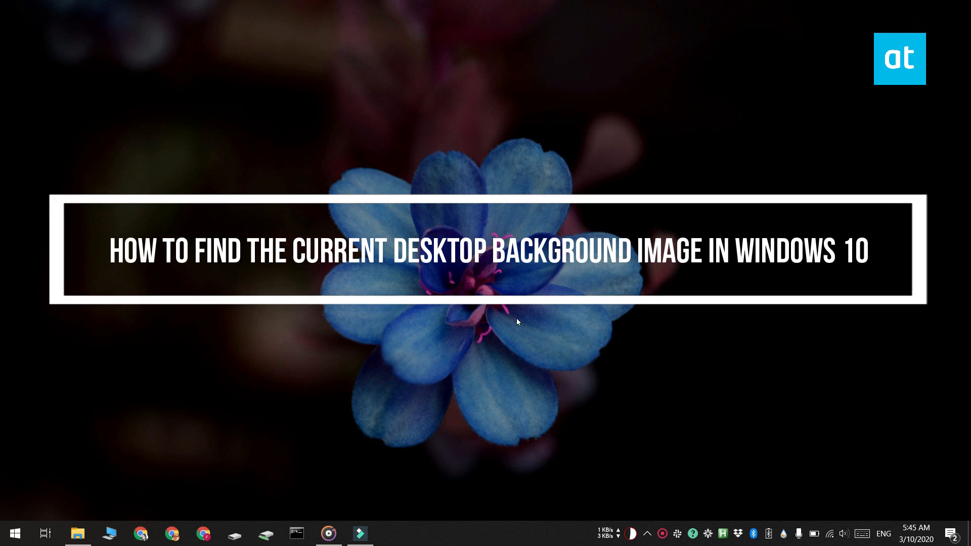
Step: Bring up the Start menu from the taskbar
click(16, 533)
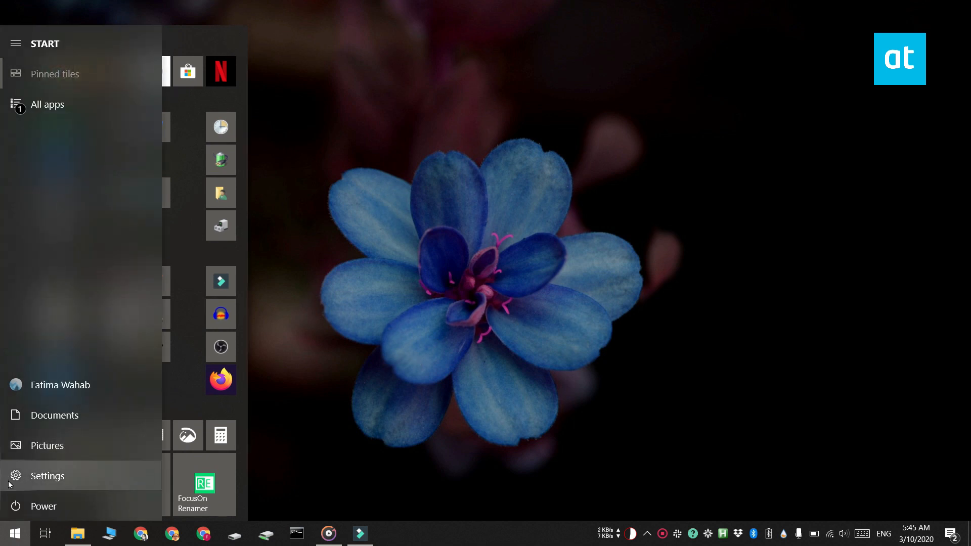
Step: Choose the sunflower photo under Background in Personalization, then close Settings to reveal it
click(48, 475)
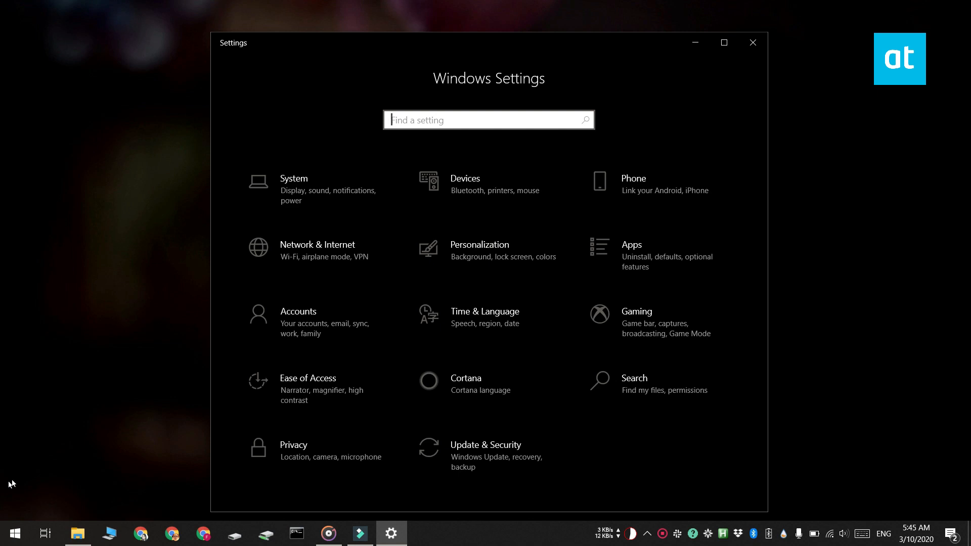
click(479, 244)
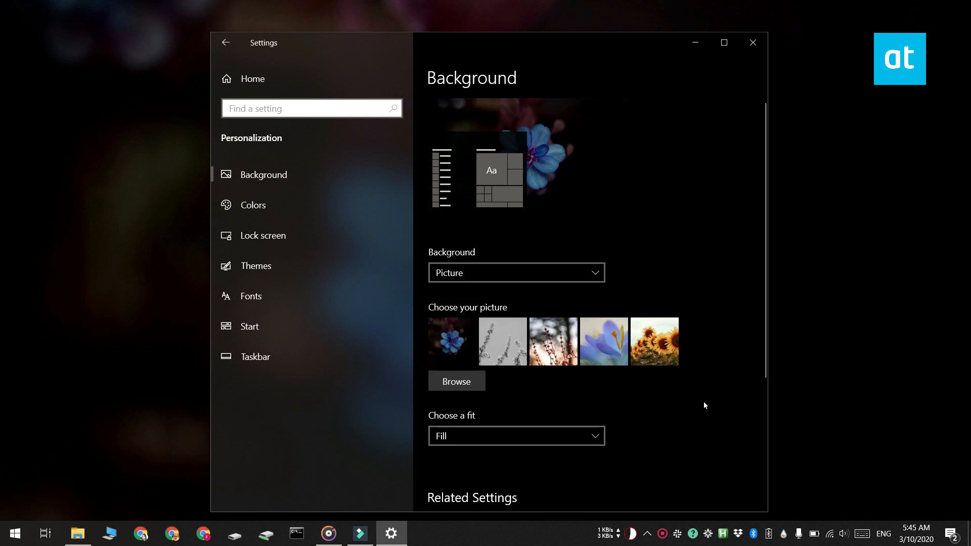
mouse_move(724, 380)
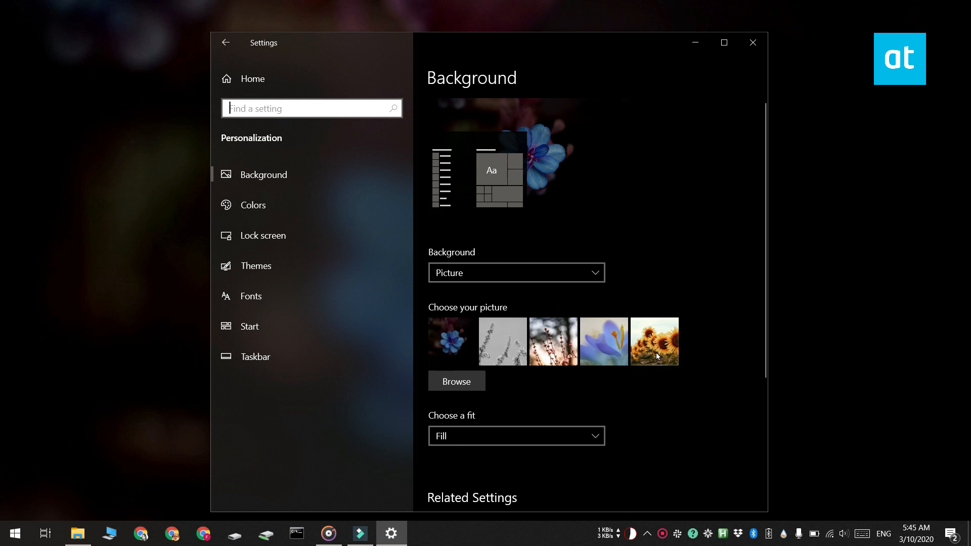
click(655, 341)
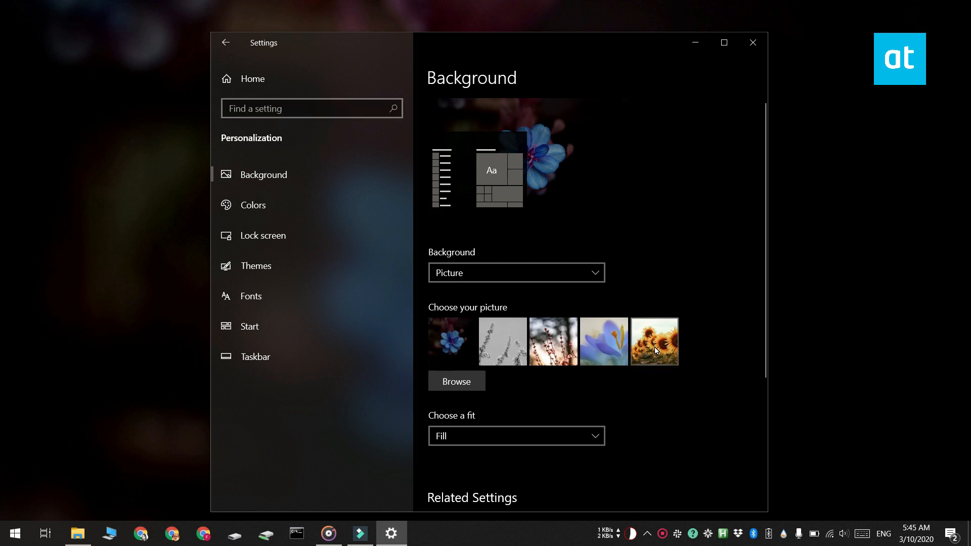
click(654, 340)
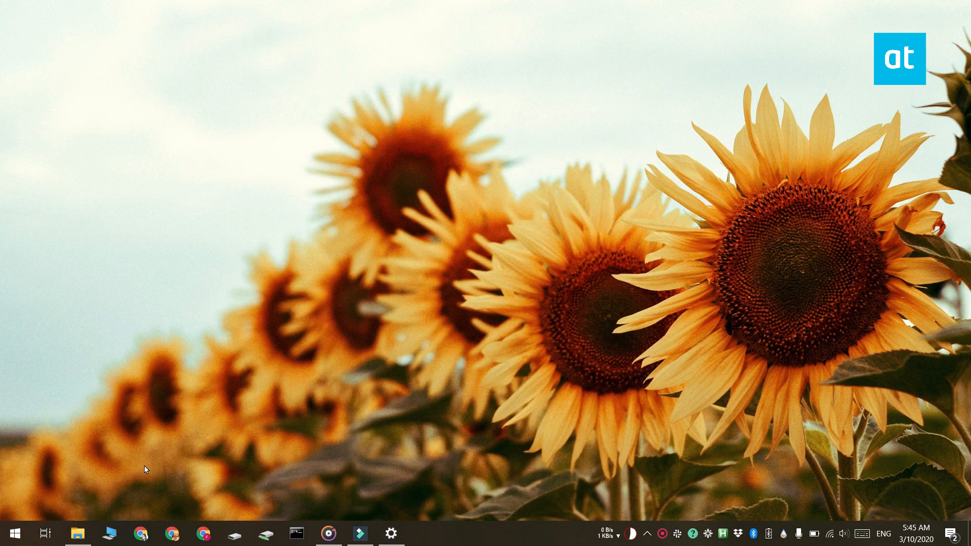
Step: Navigate to %AppData%\Microsoft\Windows\Themes and enter the CachedFiles folder
click(77, 533)
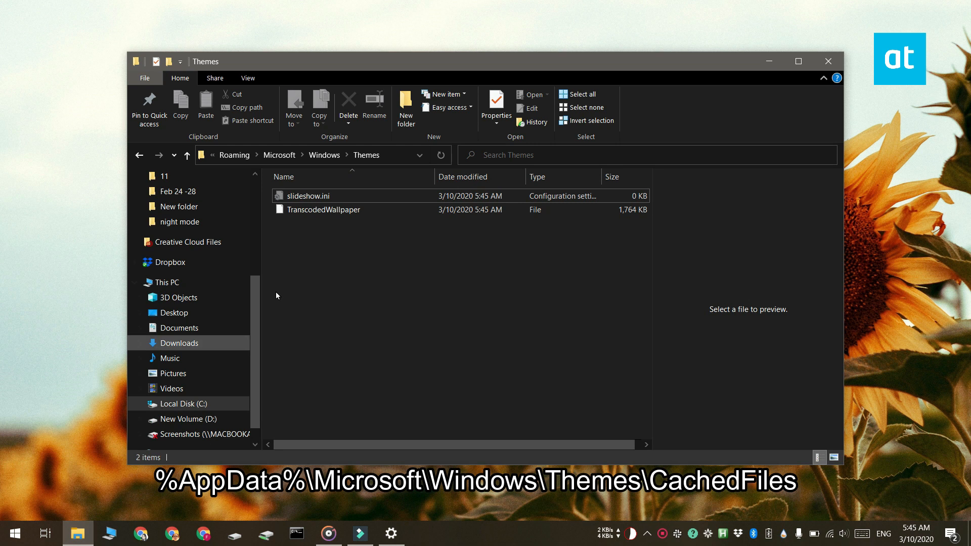
click(441, 156)
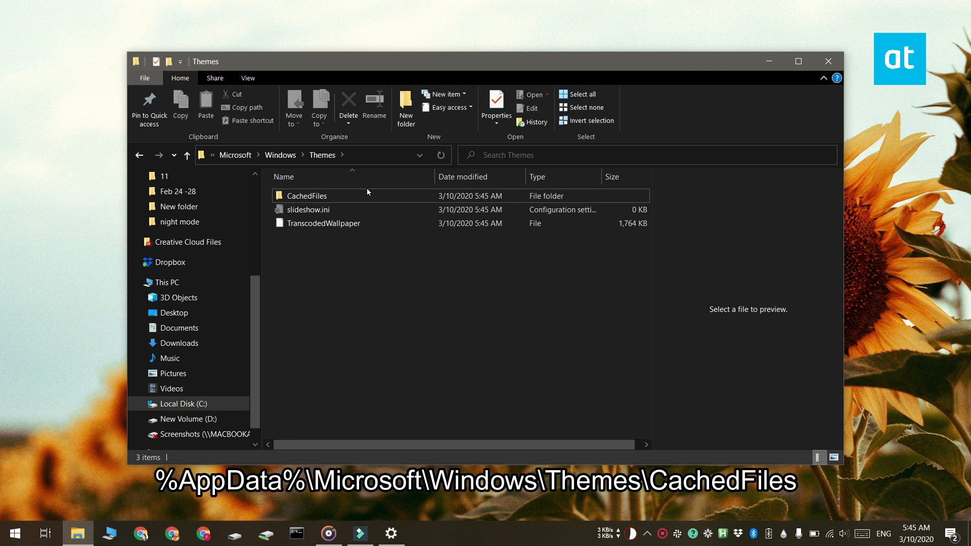
double_click(306, 195)
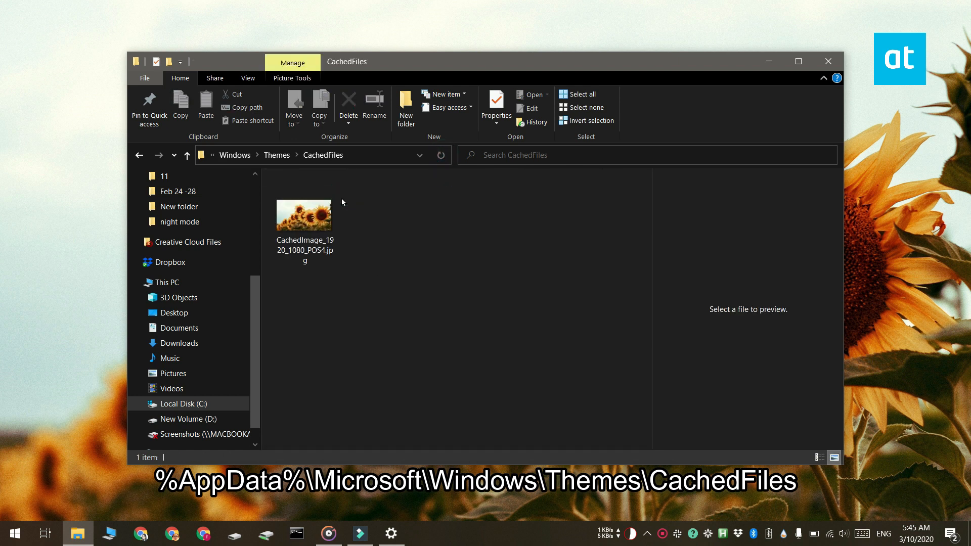
mouse_move(316, 231)
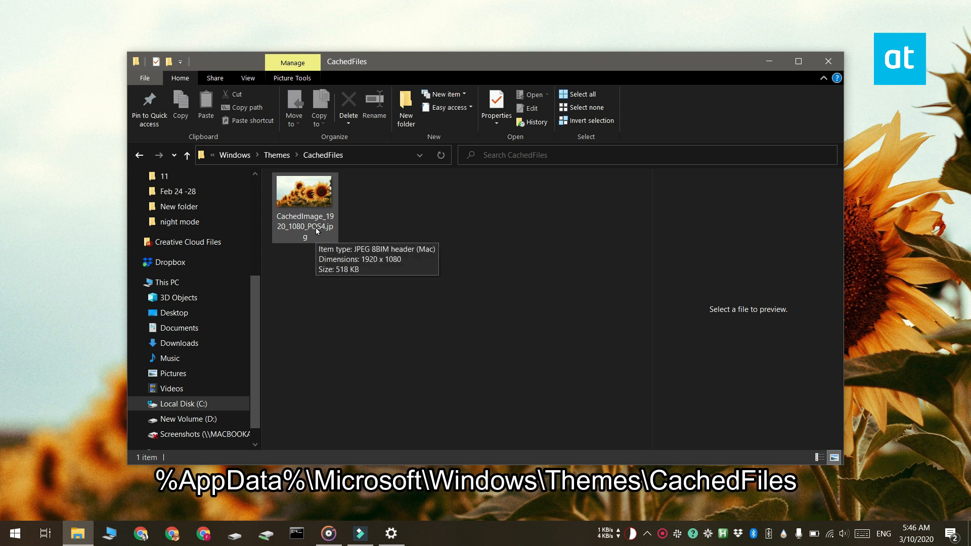
mouse_move(365, 304)
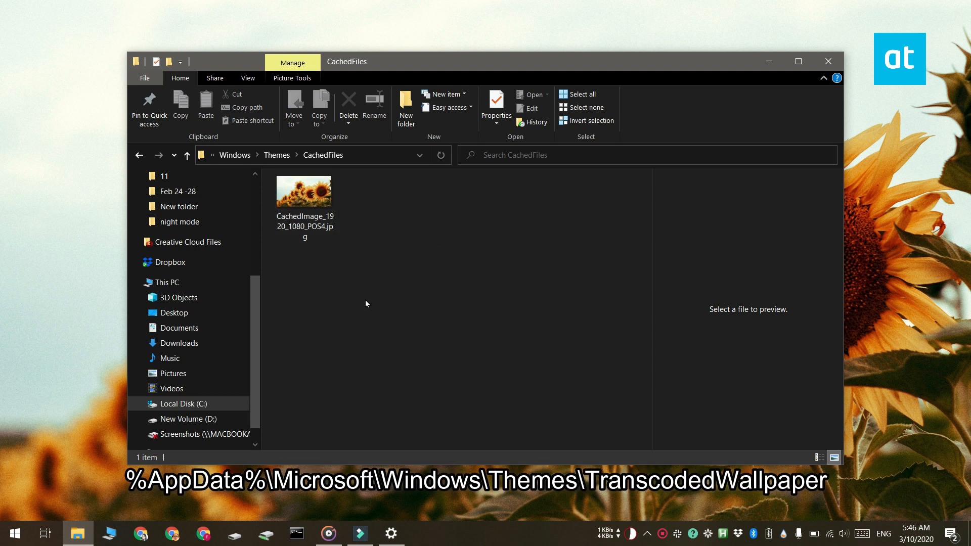
Step: Point the address bar at Themes\TranscodedWallpaper to get the app-choice dialog
click(322, 154)
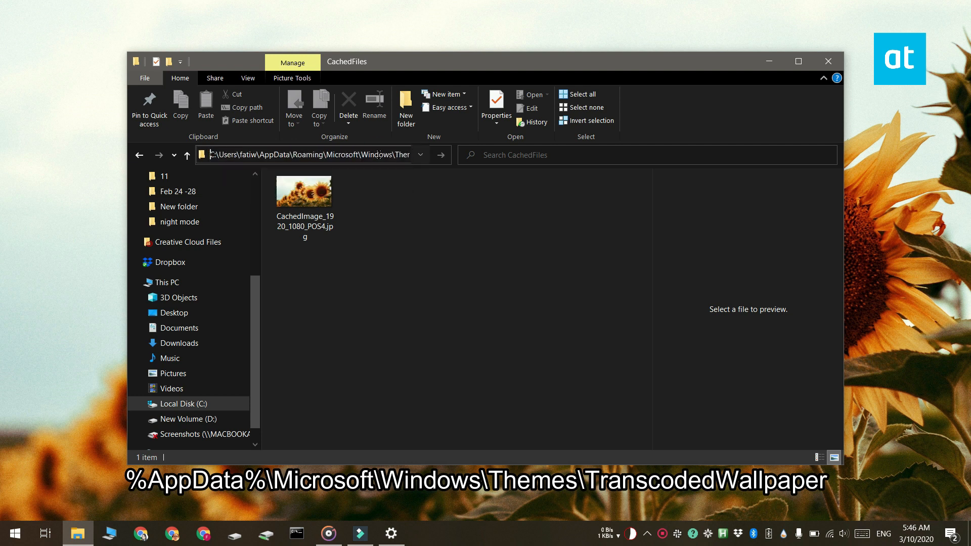
double_click(304, 189)
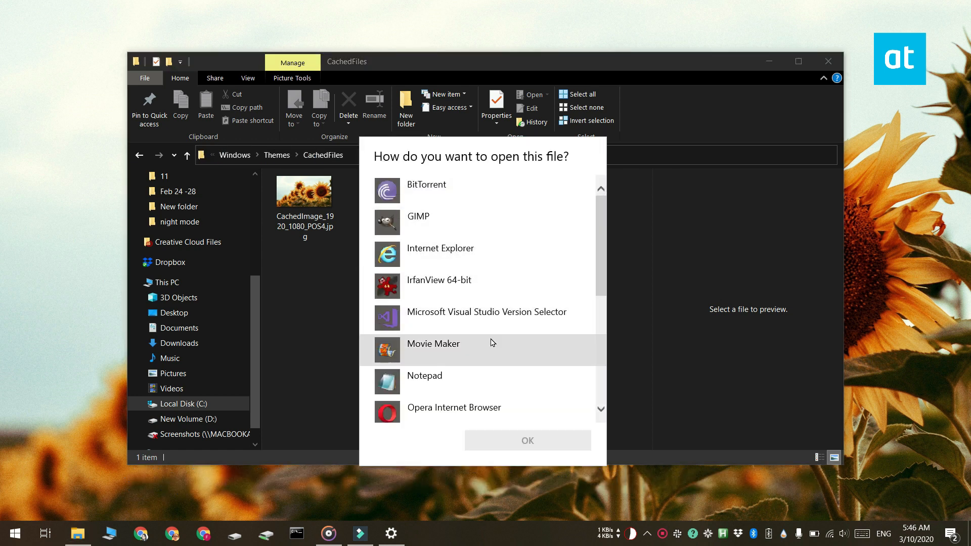
Step: Select Photo Gallery from the app list and open TranscodedWallpaper in it
scroll(down, 3)
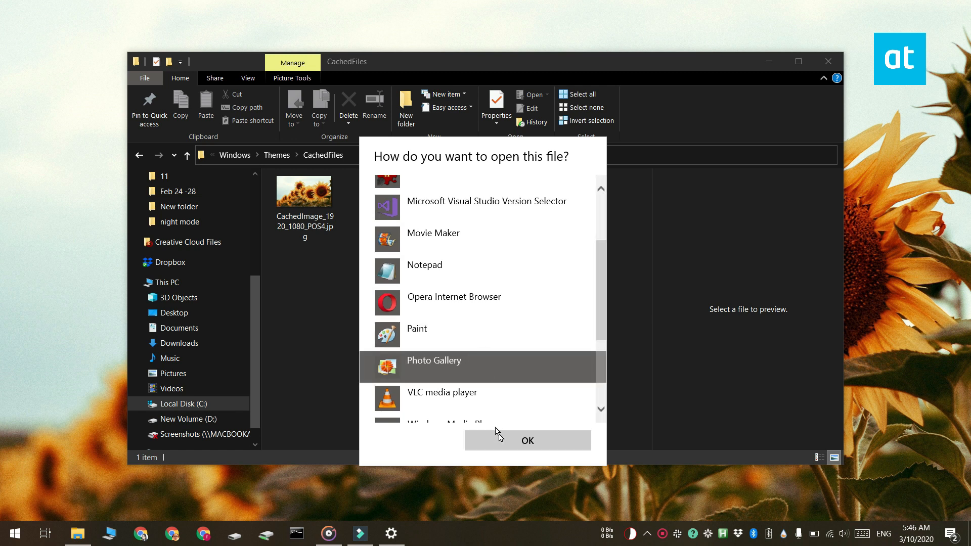
click(527, 440)
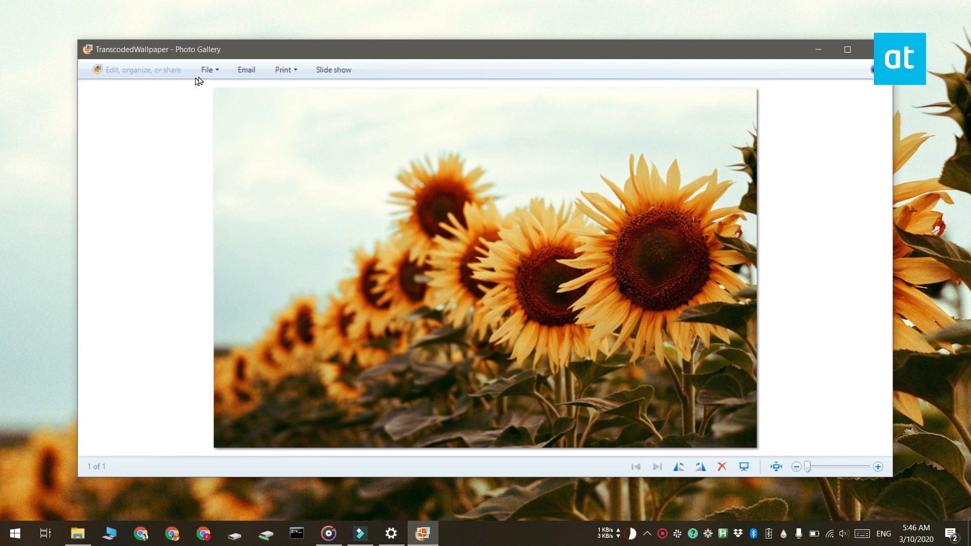
Step: Start File > Make a copy, proposing TranscodedWallpaper (2).jpg in Pictures
click(210, 70)
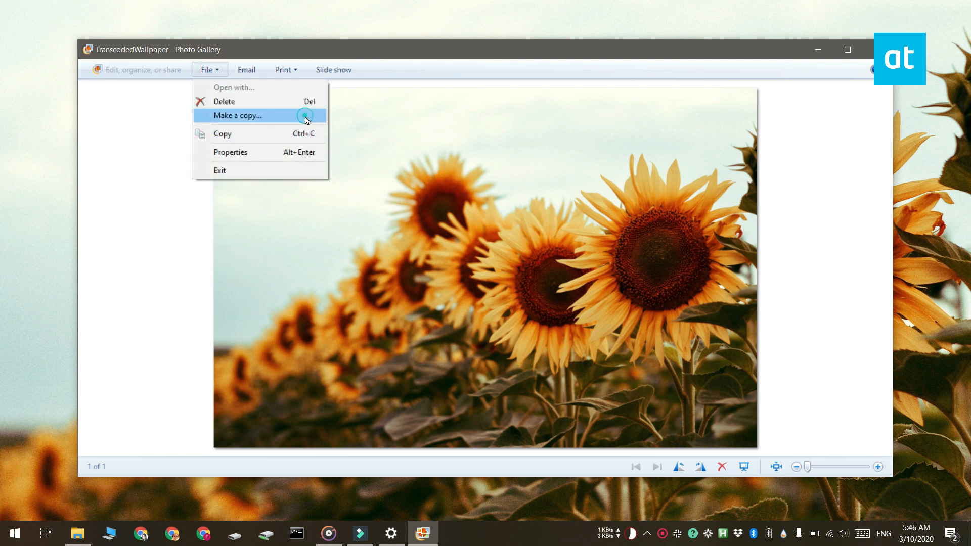
click(236, 115)
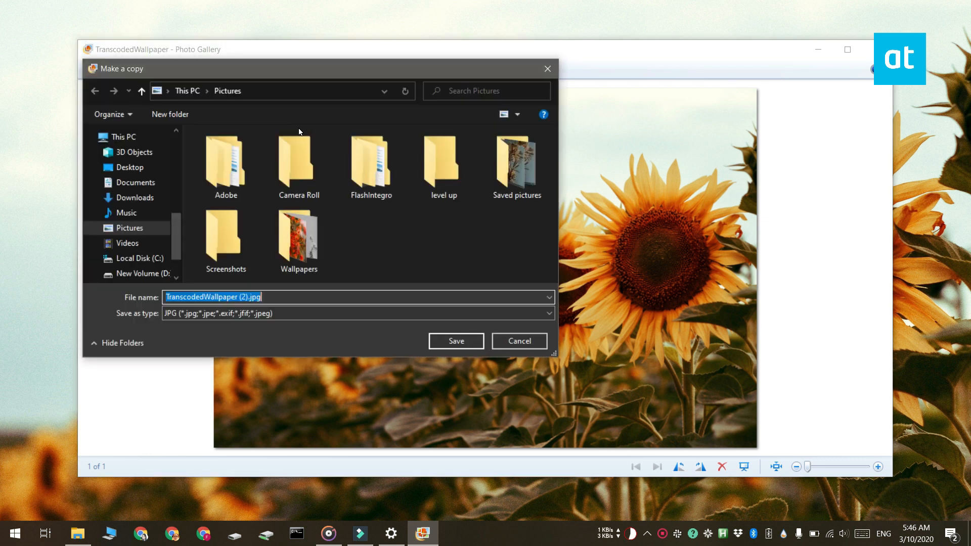